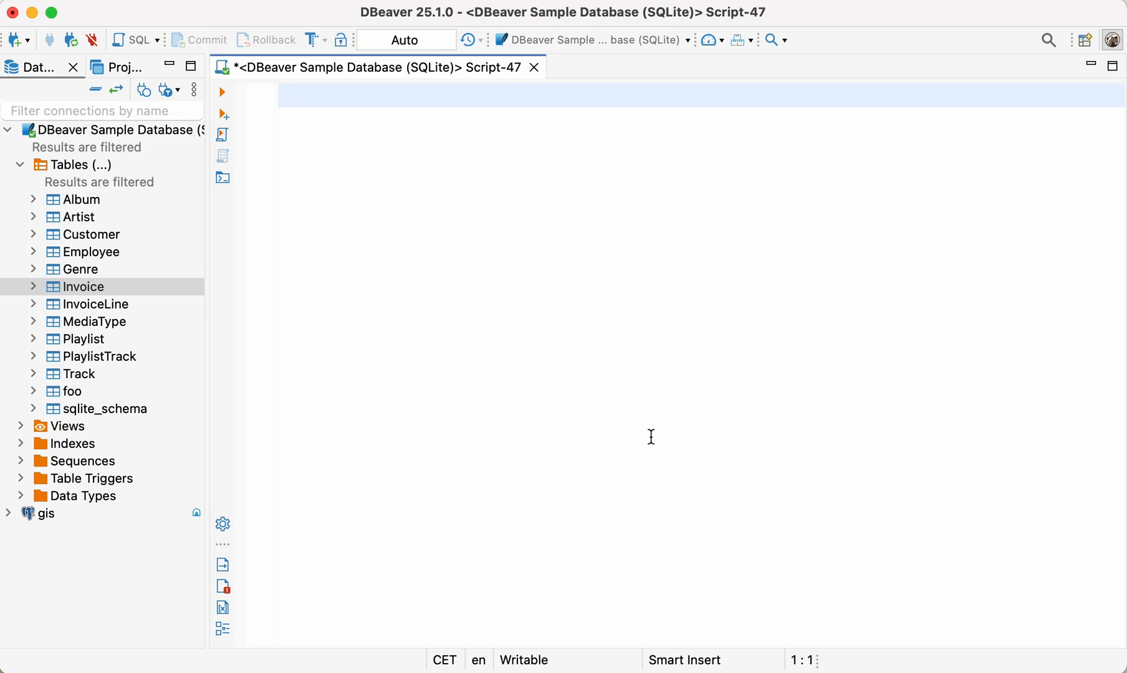
# Clear the template query from Script-47 and select the sample database connection
pyautogui.click(288, 95)
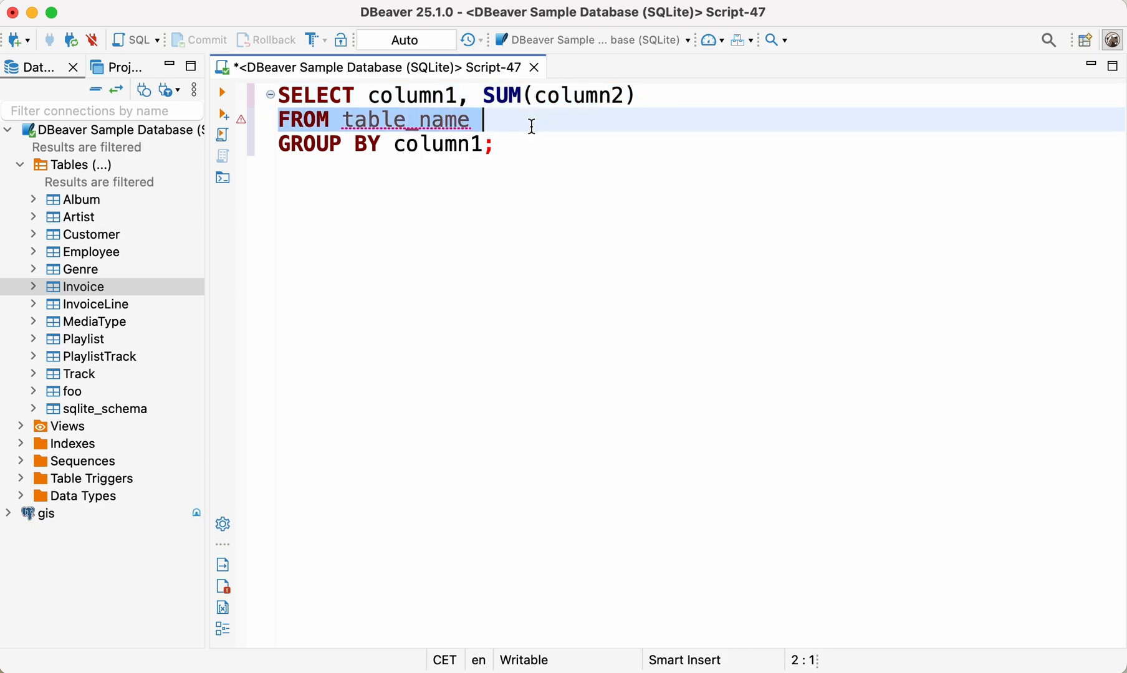
pyautogui.moveTo(513, 147)
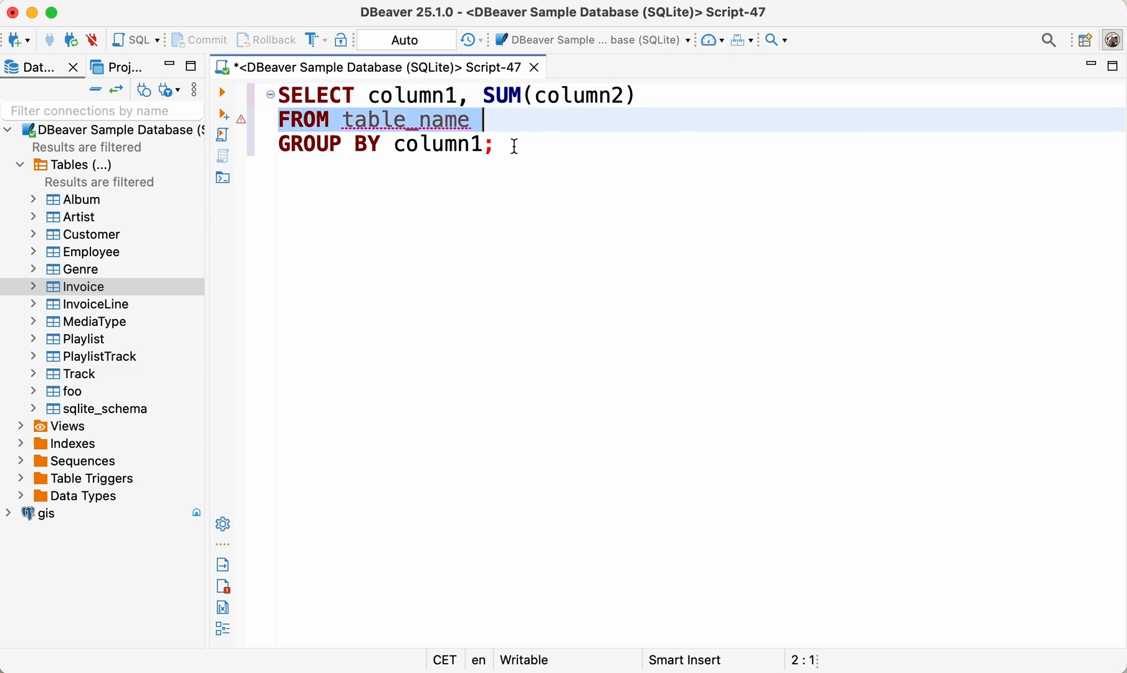
pyautogui.click(518, 144)
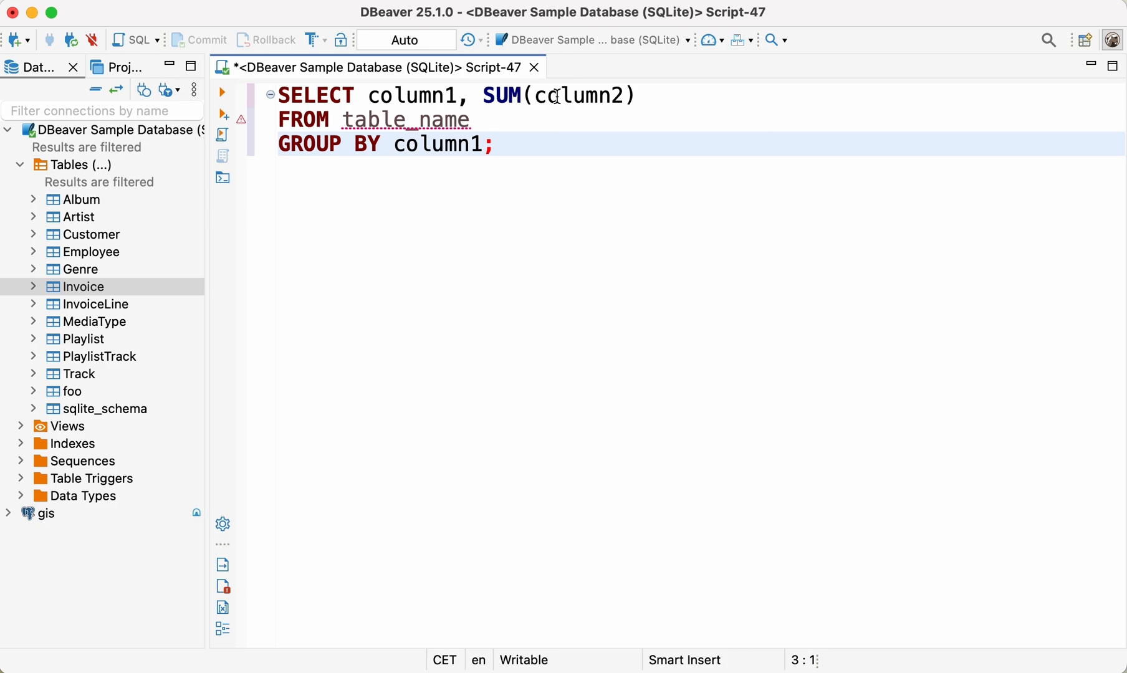
pyautogui.doubleClick(505, 95)
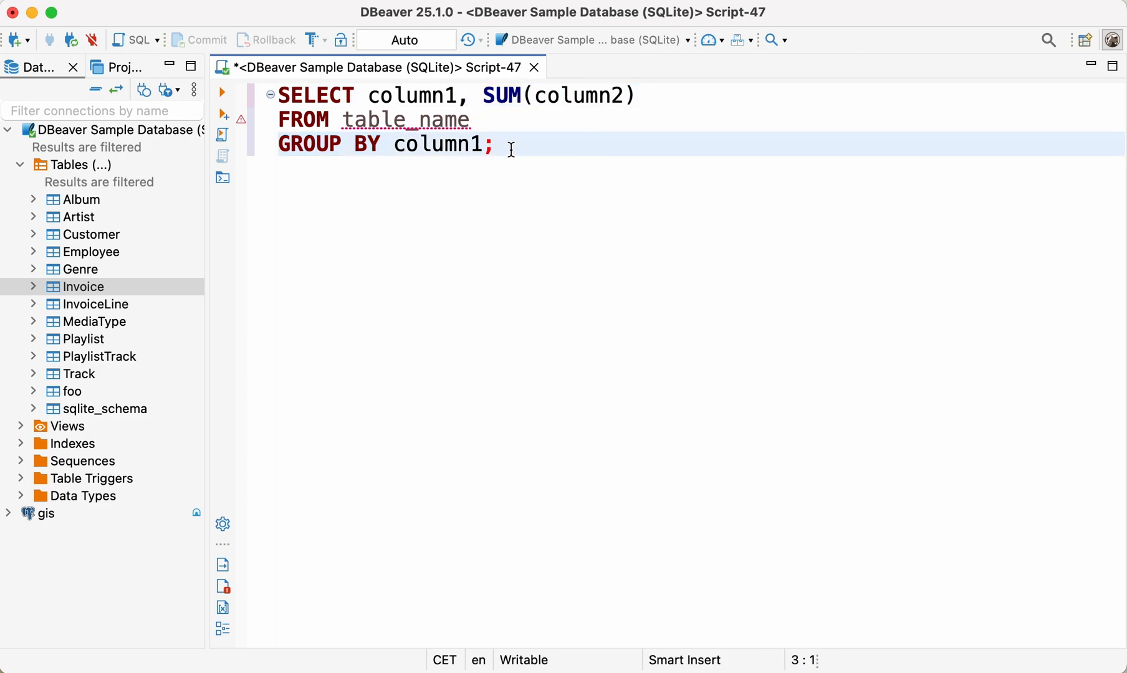
pyautogui.press('cmd+a')
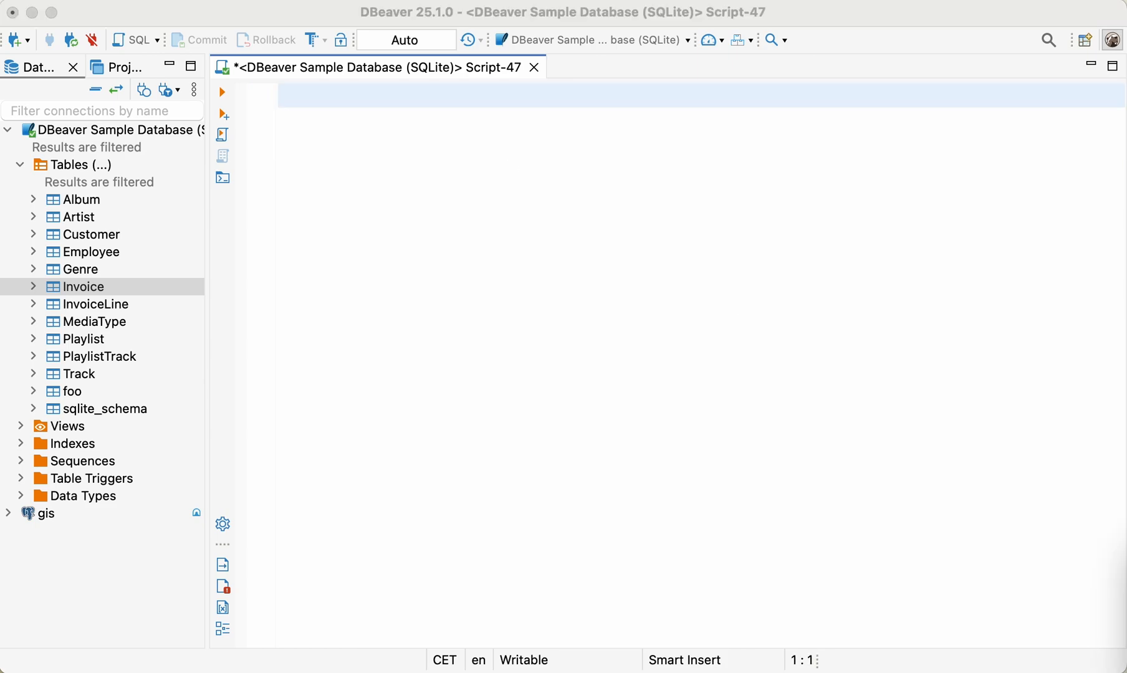
pyautogui.moveTo(746, 219)
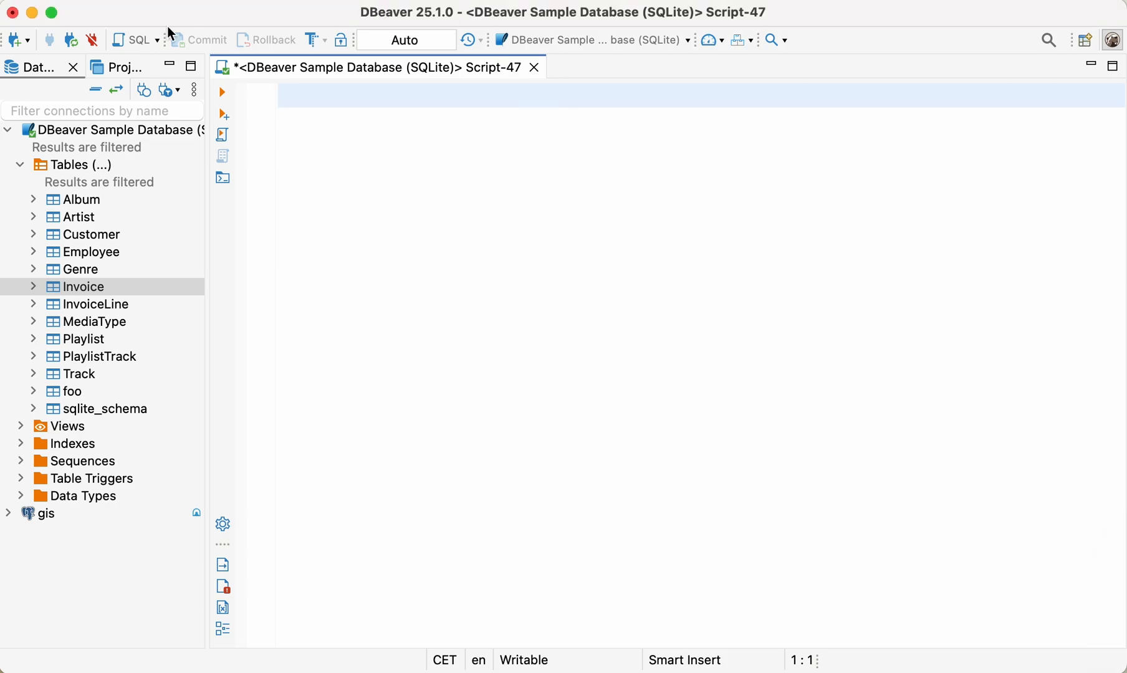
pyautogui.click(115, 130)
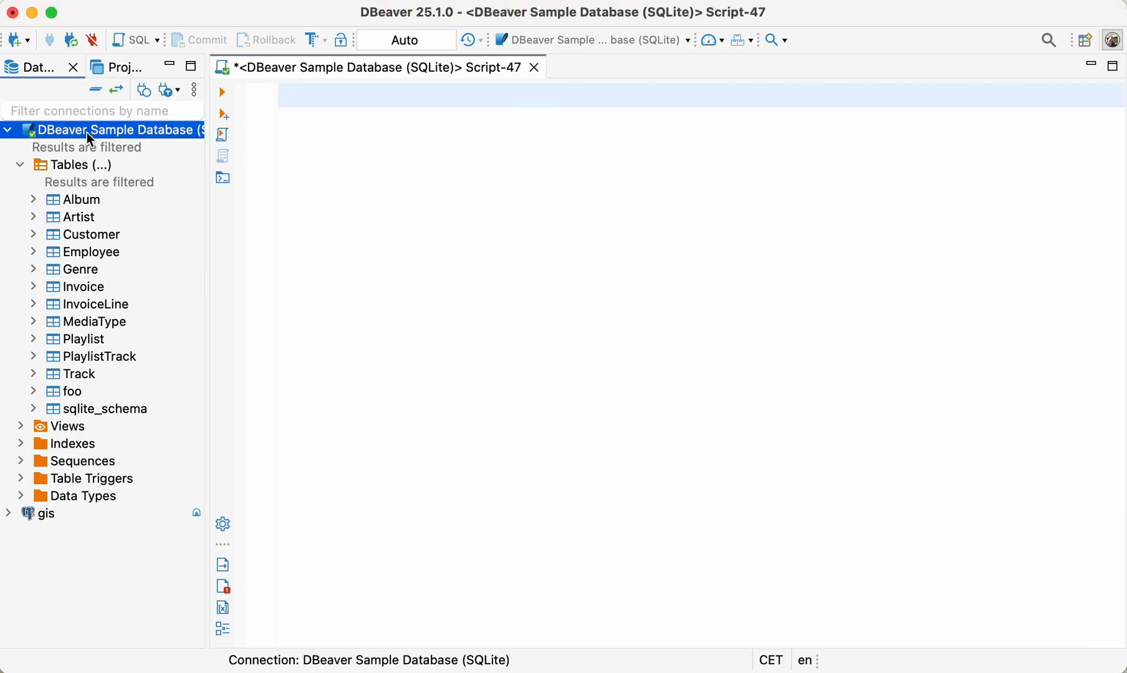
pyautogui.moveTo(33, 162)
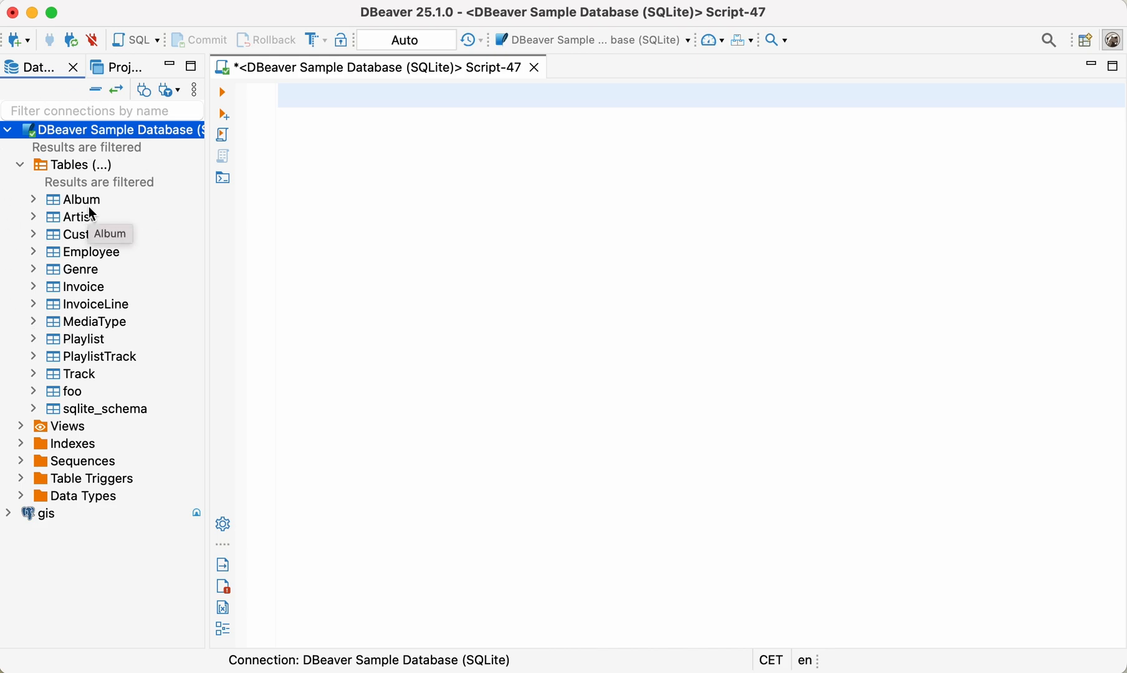
pyautogui.moveTo(91, 235)
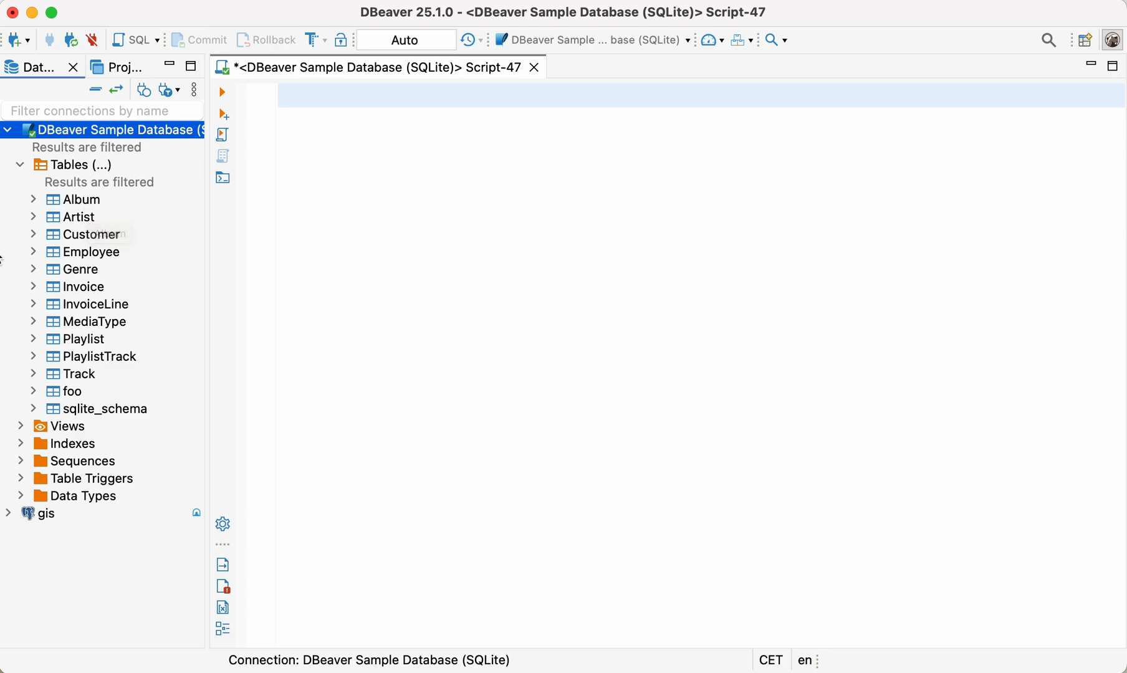
# View the Invoice table's data, scrolling right to its billing columns
pyautogui.doubleClick(84, 286)
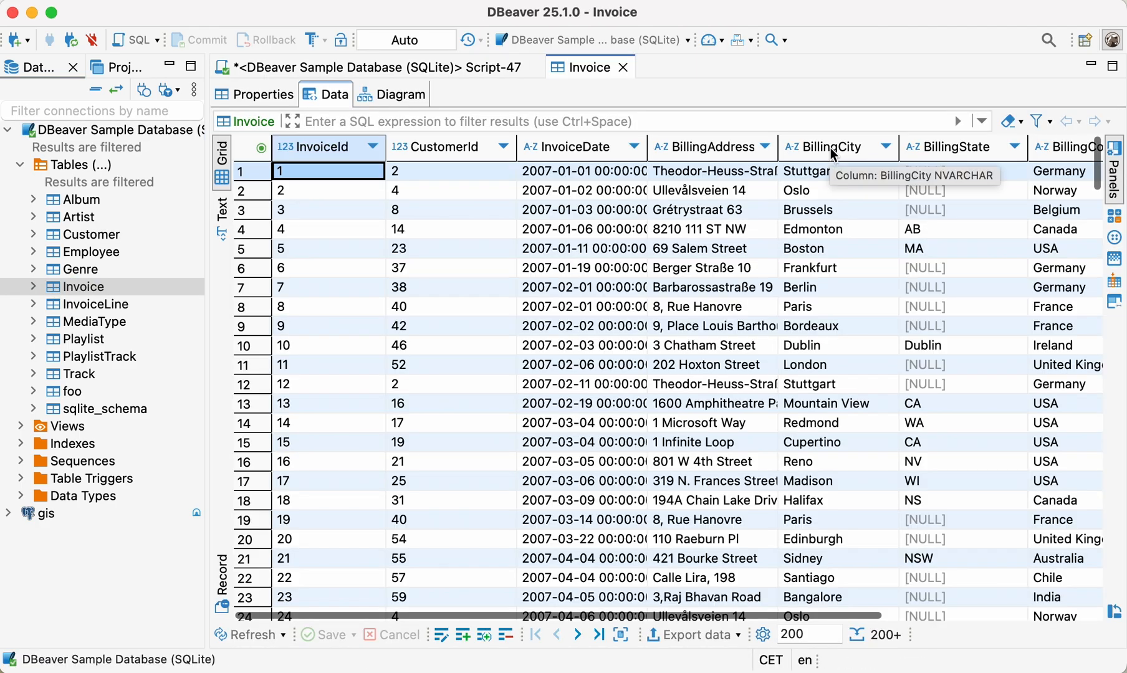
pyautogui.hscroll(3)
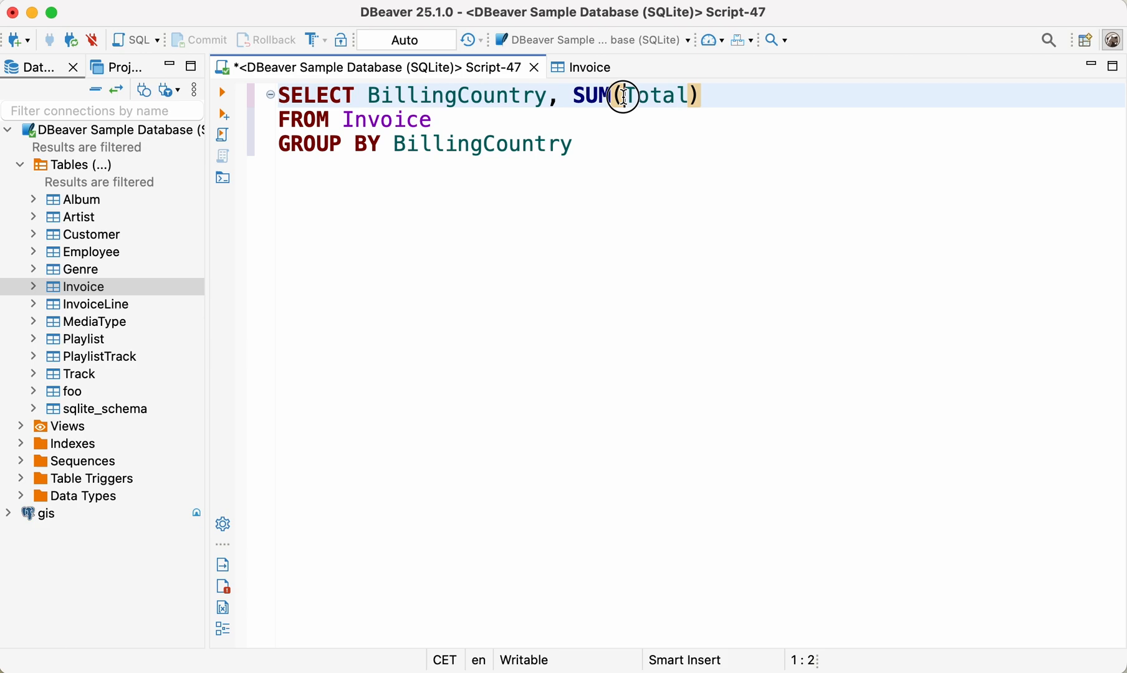
# Run SELECT BillingCountry, SUM(Total) FROM Invoice GROUP BY BillingCountry, returning 24 country totals
pyautogui.click(432, 120)
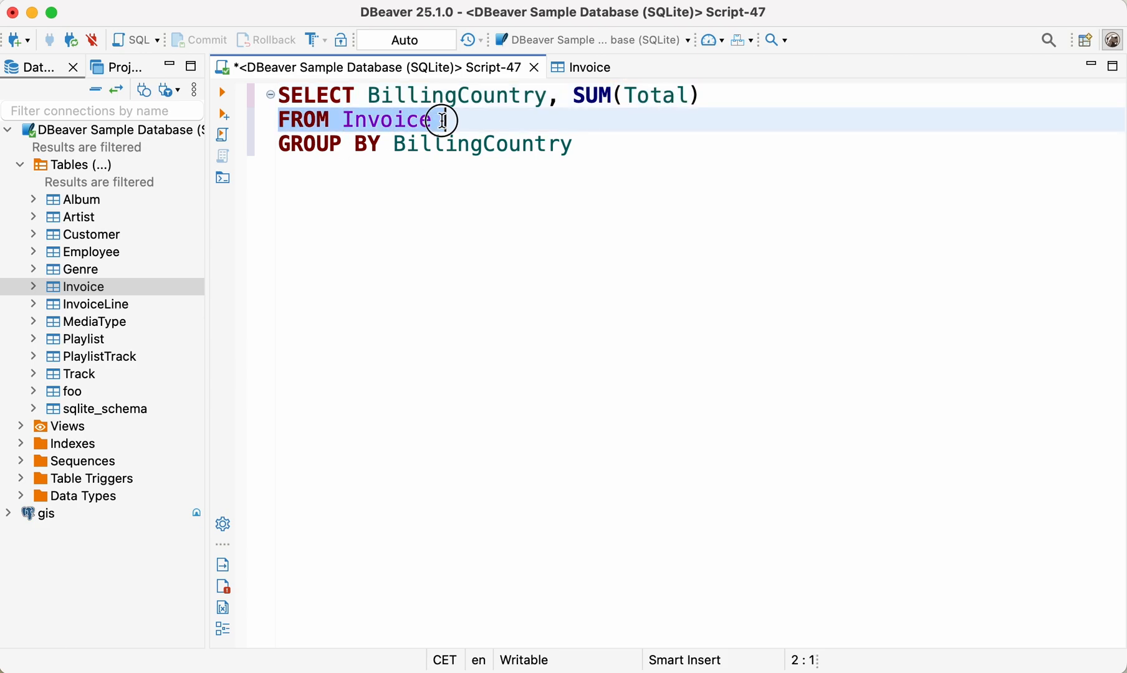
pyautogui.click(575, 143)
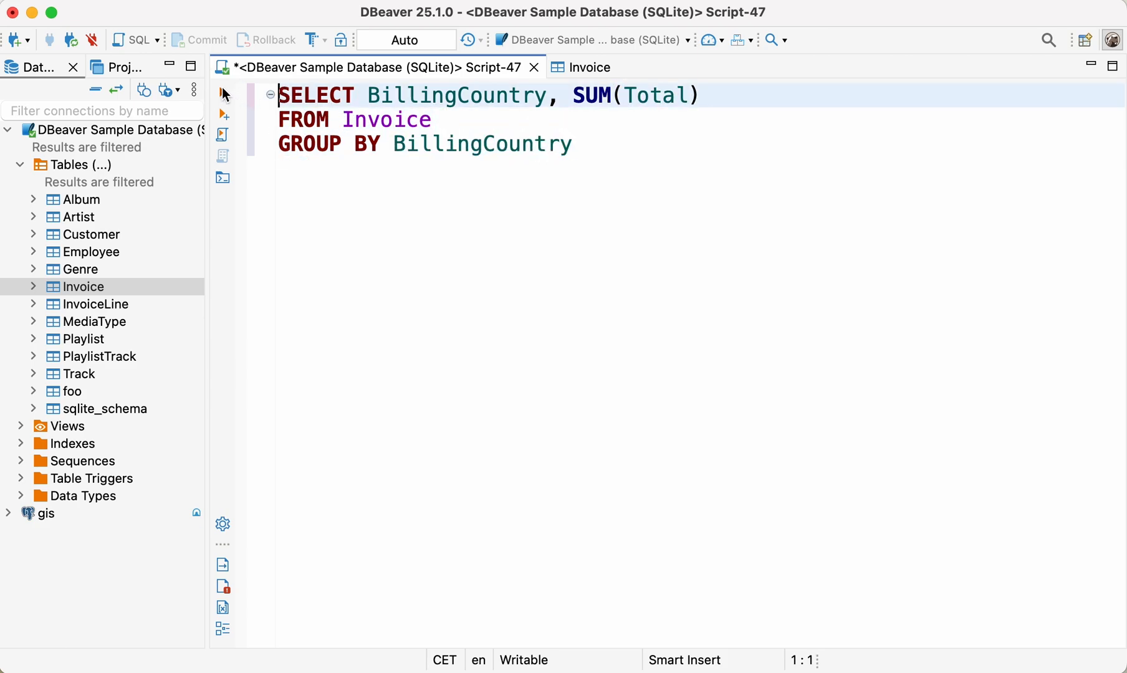
pyautogui.click(223, 93)
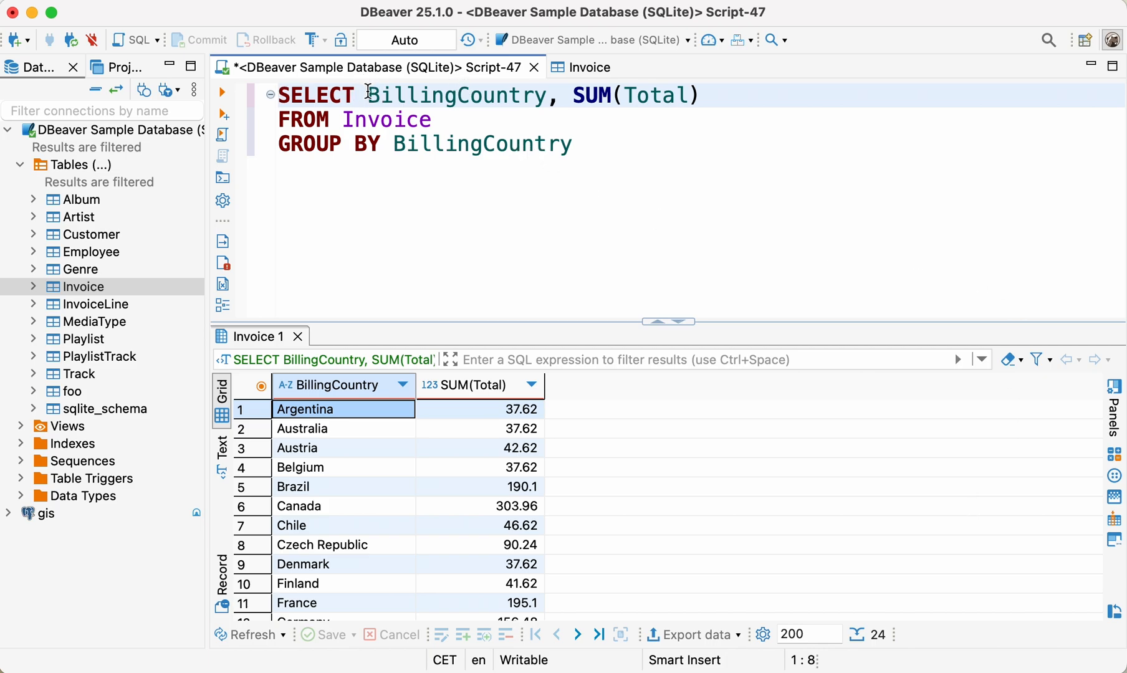
# Add BillingCity and BillingPostalCode to SELECT and group by BillingCity, returning 53 per-city totals
pyautogui.write('BillingCity,')
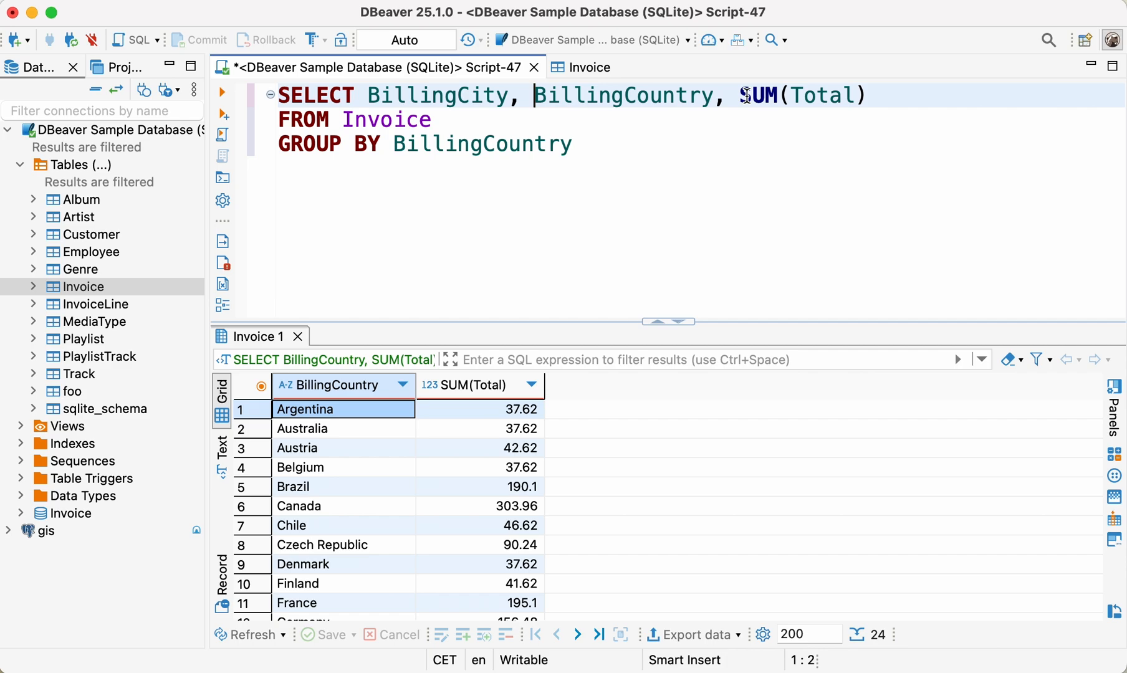
pyautogui.write('BillingPostalCode')
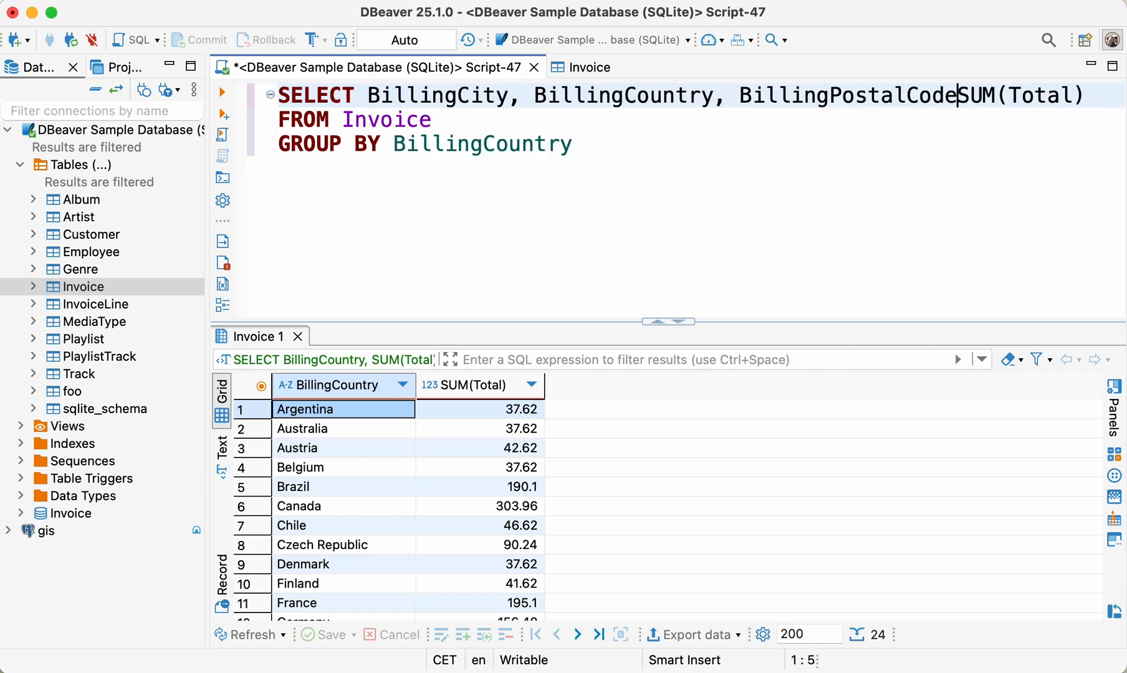
pyautogui.write(',')
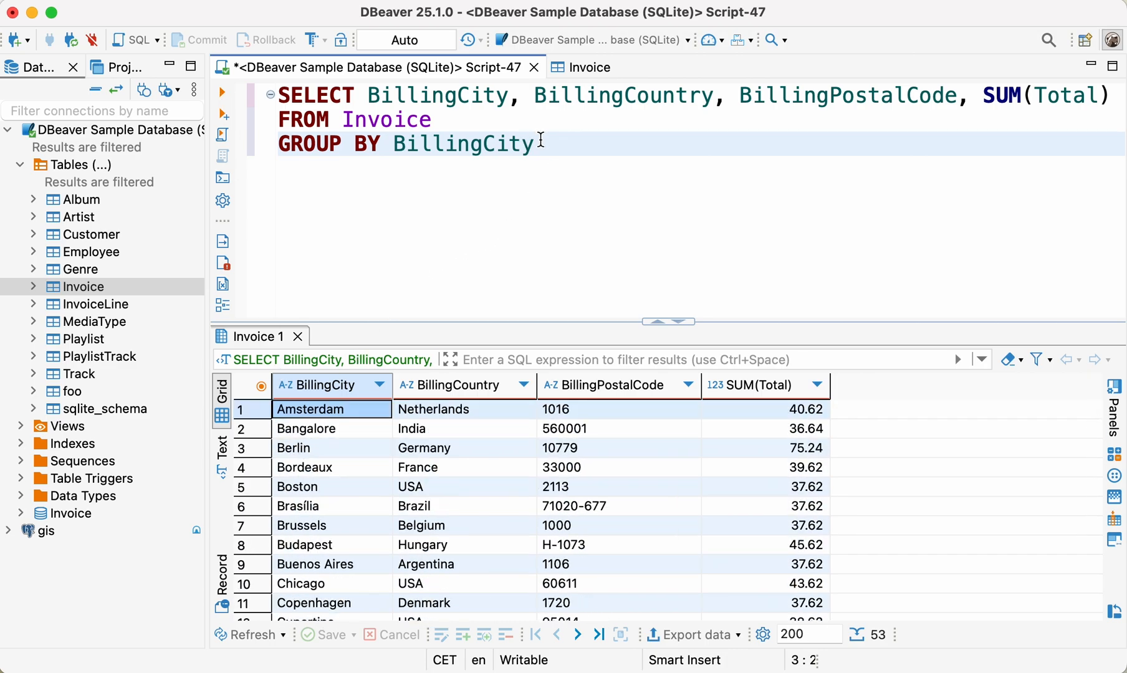
pyautogui.click(535, 144)
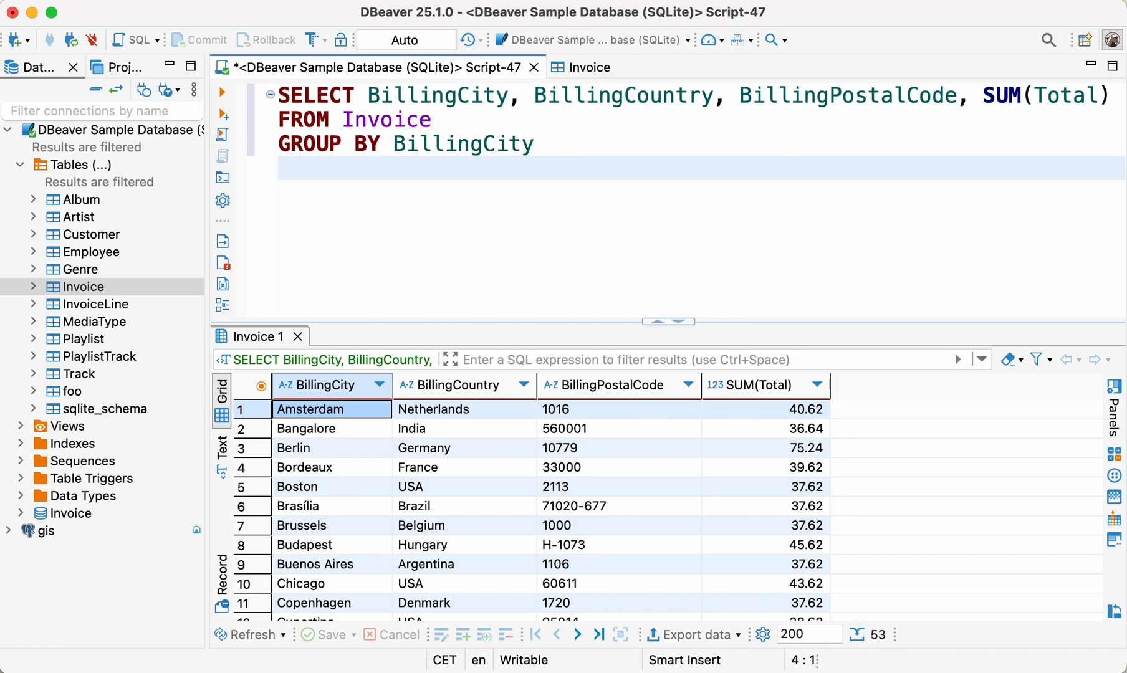
# Add ORDER BY SUM(Total) DESC so Prague's 90.24 tops the per-city results
pyautogui.write('0')
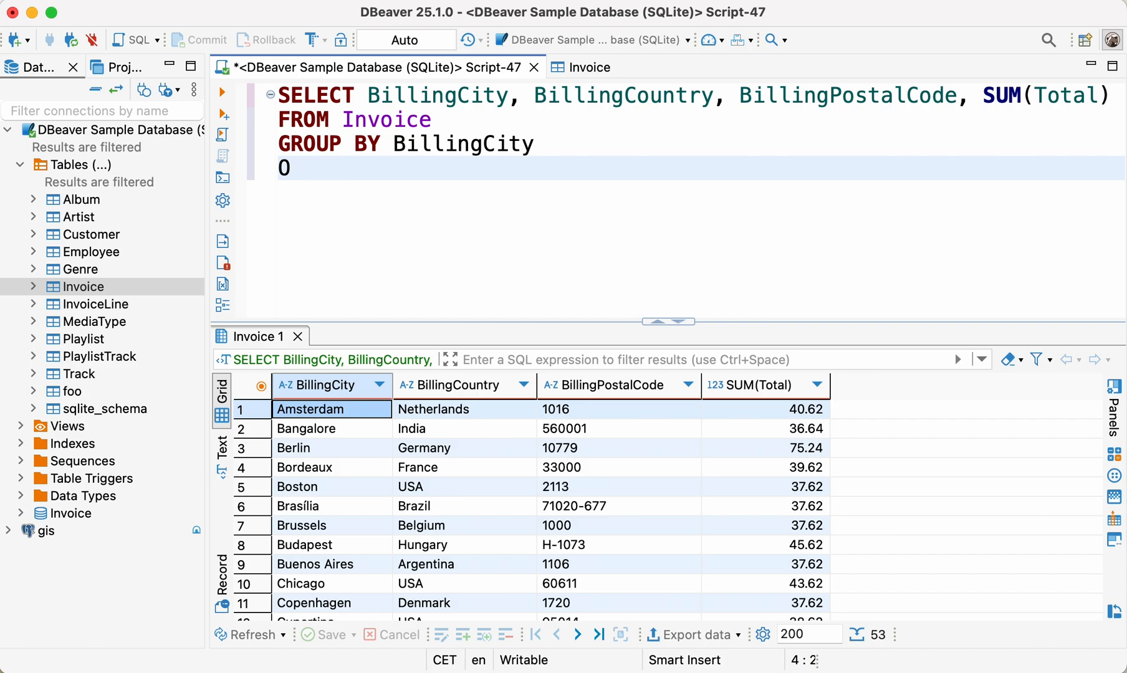
pyautogui.write('ORDER BY SUM(')
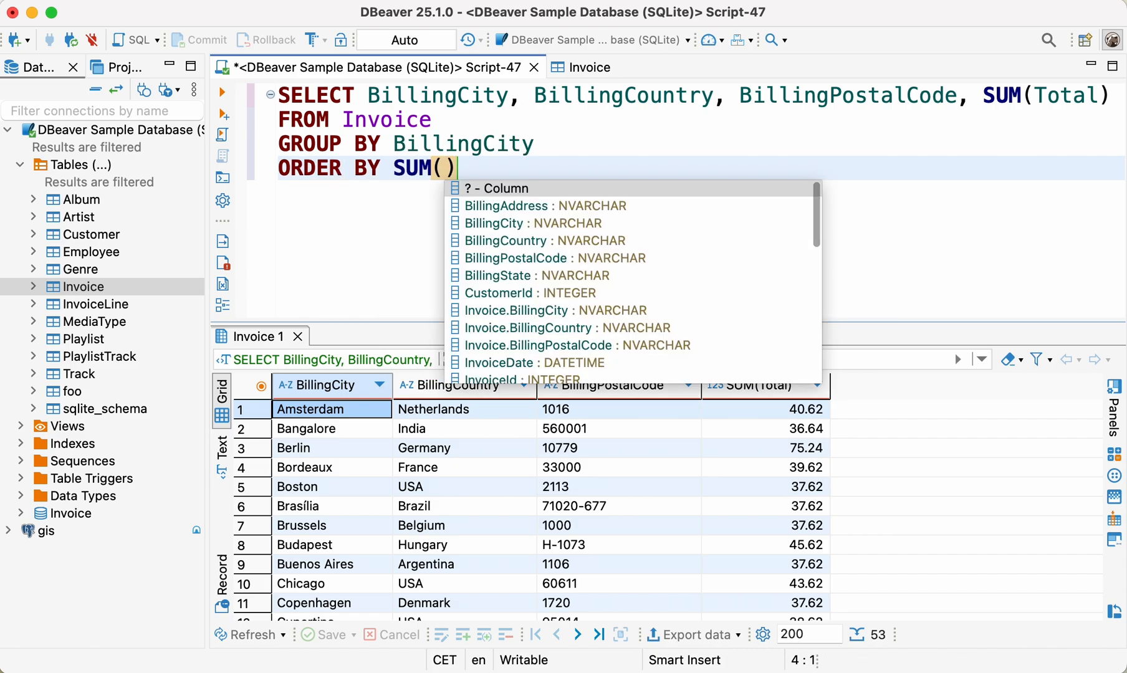
pyautogui.write('to')
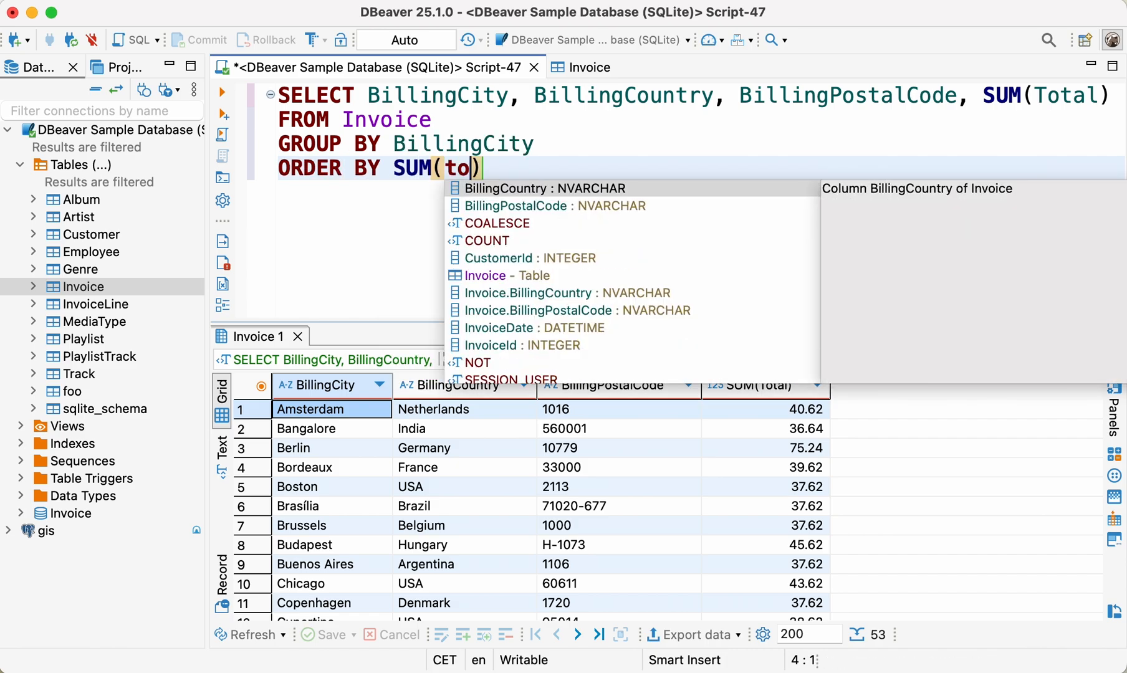
pyautogui.write('Total')
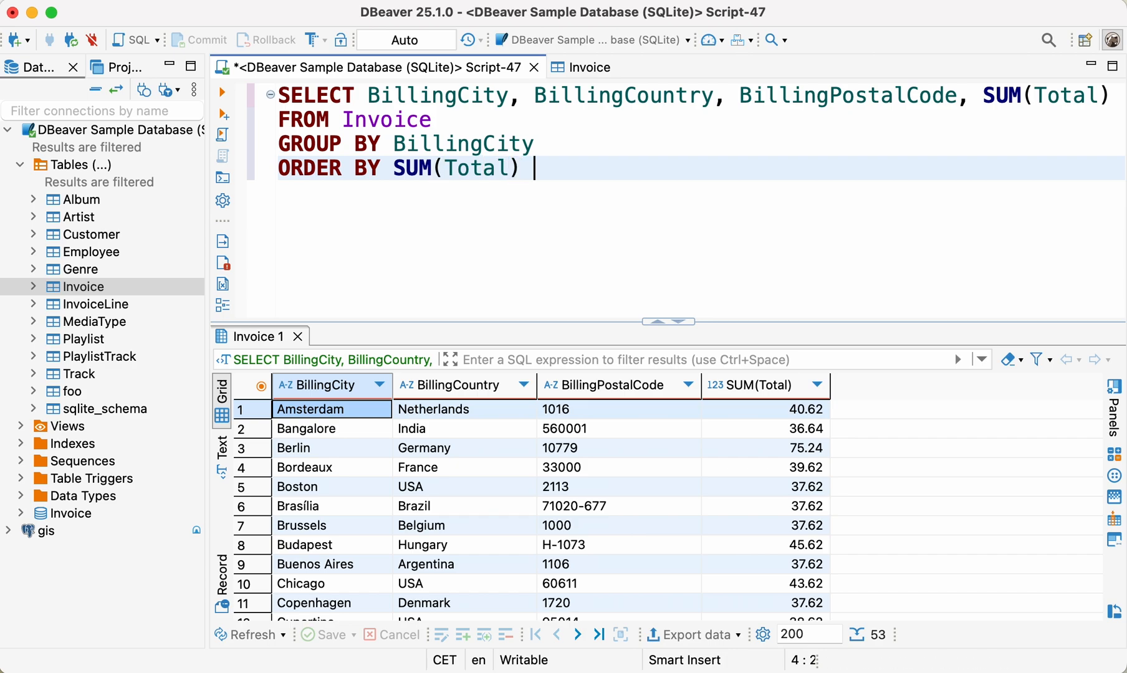
pyautogui.write('DESC')
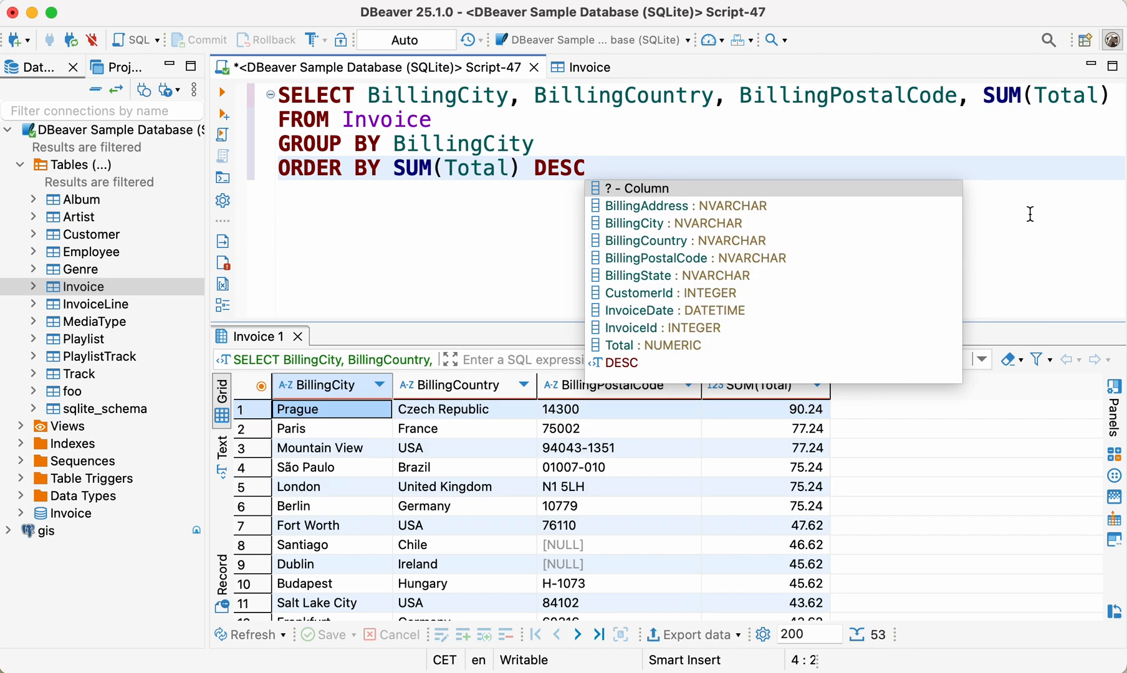
pyautogui.press('Escape')
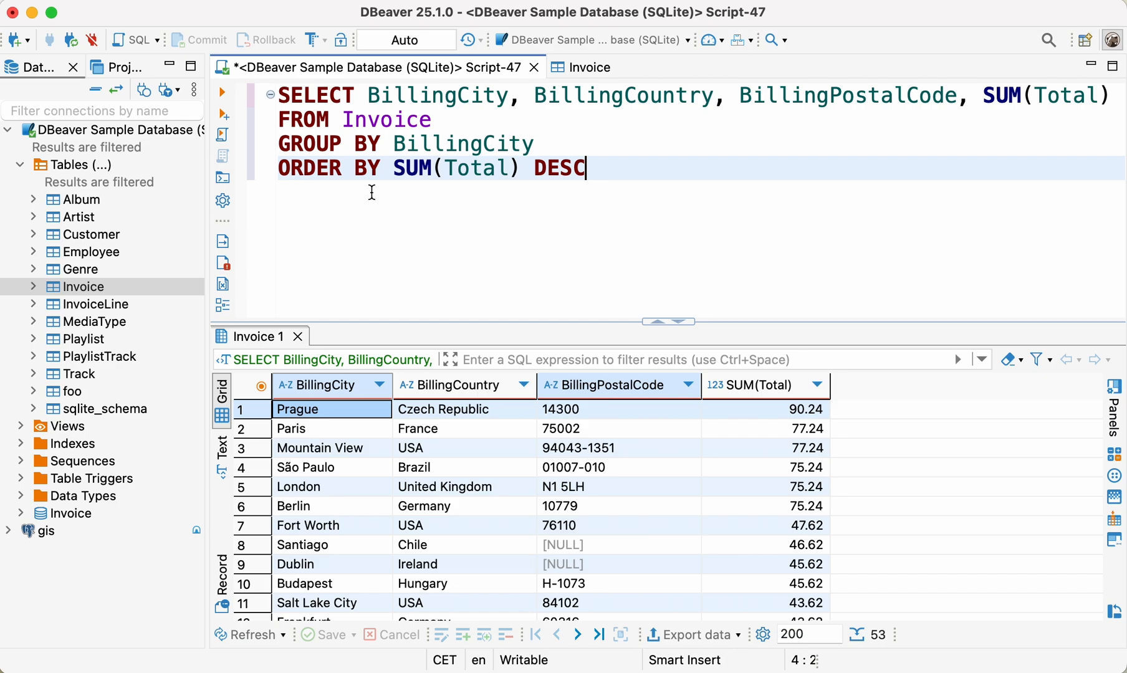
pyautogui.moveTo(589, 67)
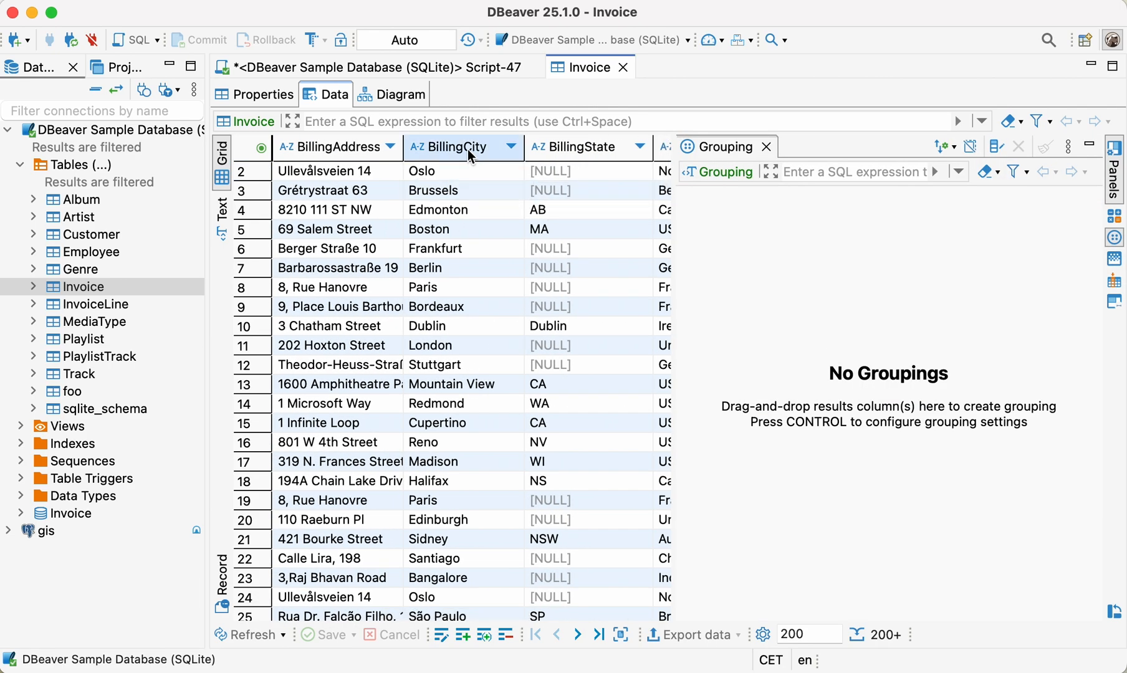
pyautogui.moveTo(454, 148)
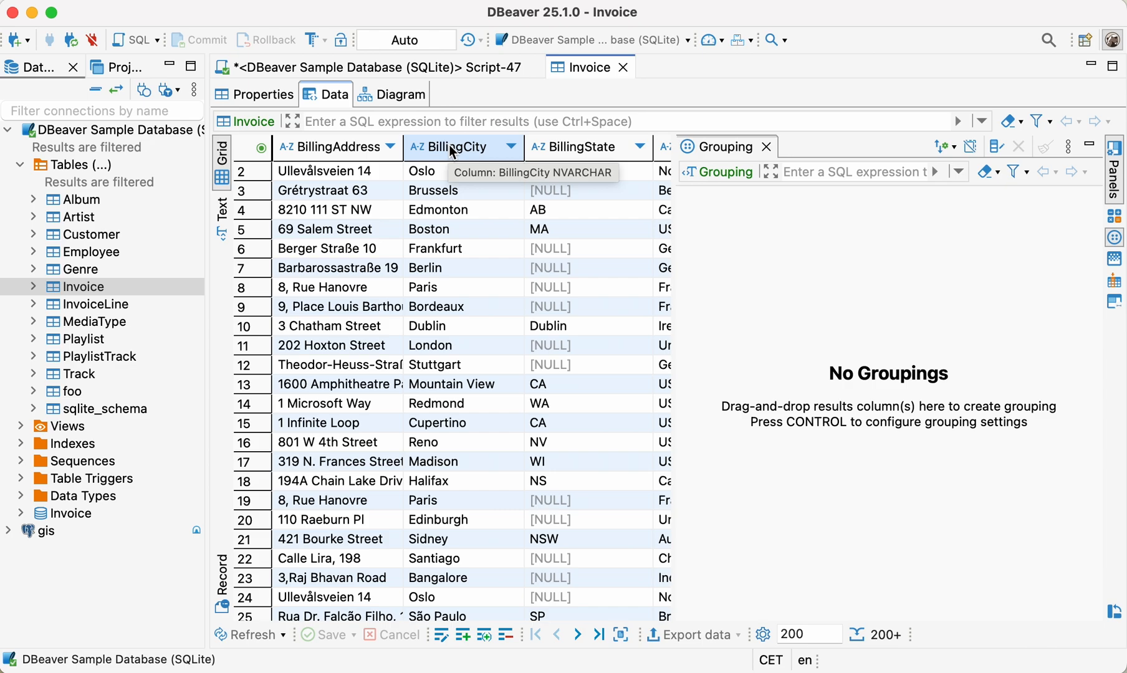
pyautogui.moveTo(486, 154)
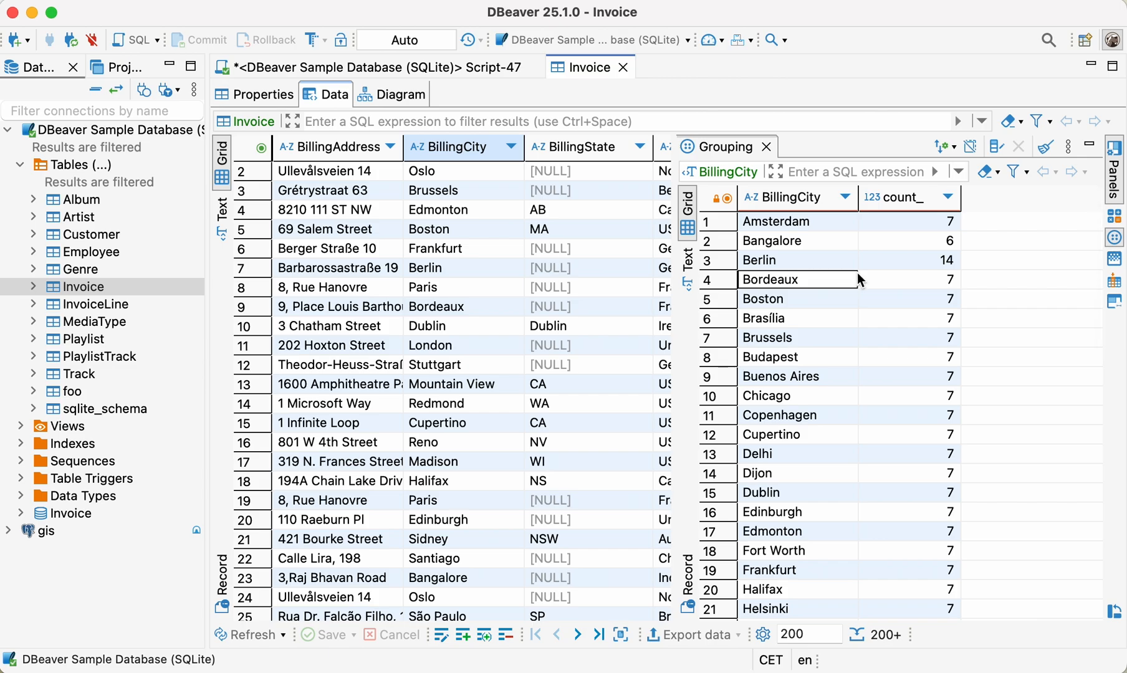
# Drag BillingCity into the Grouping panel to show invoice counts per city
pyautogui.click(909, 240)
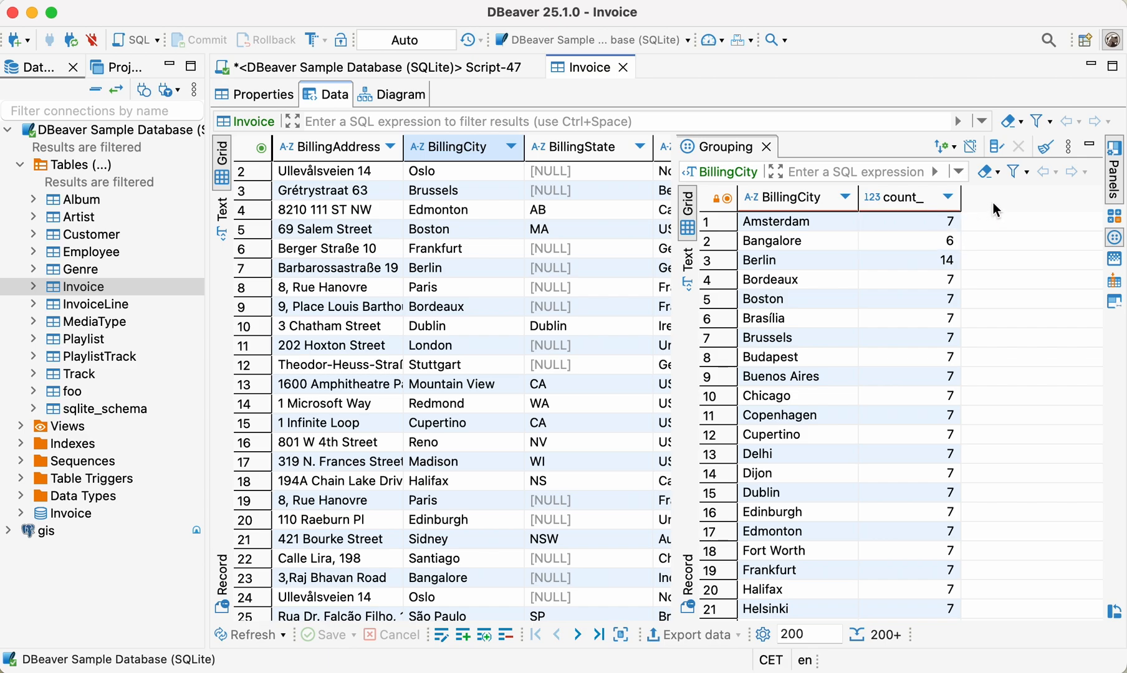
pyautogui.moveTo(998, 147)
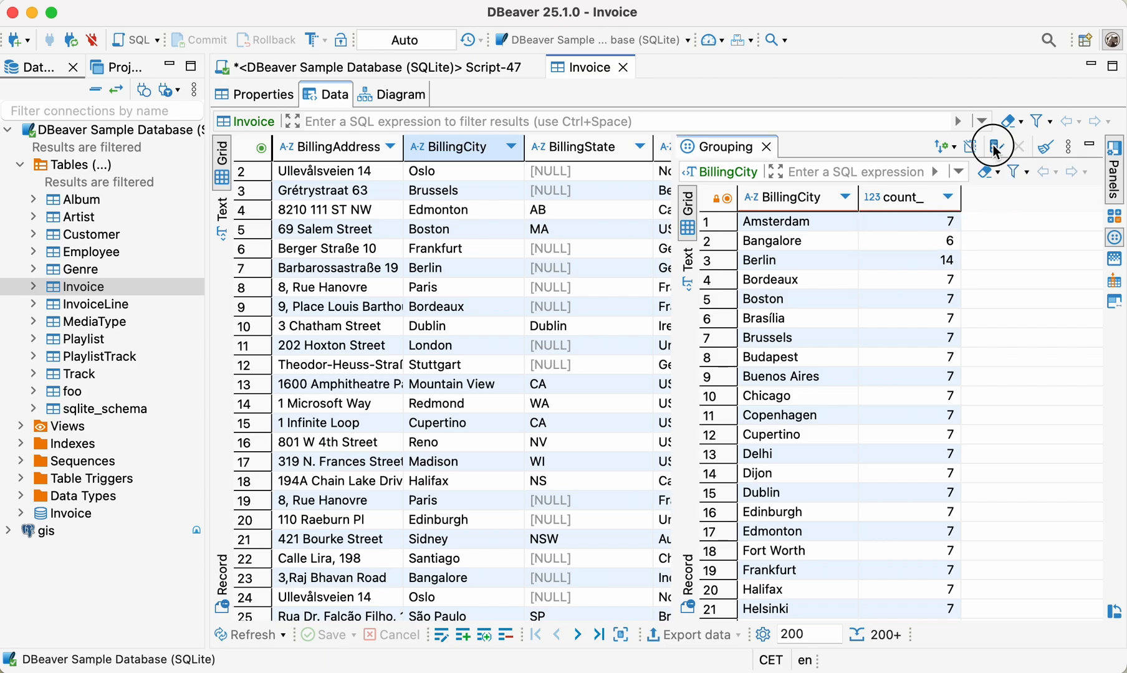
# In the grouping configuration, remove COUNT(*) and add a SUM(Total) function
pyautogui.click(994, 147)
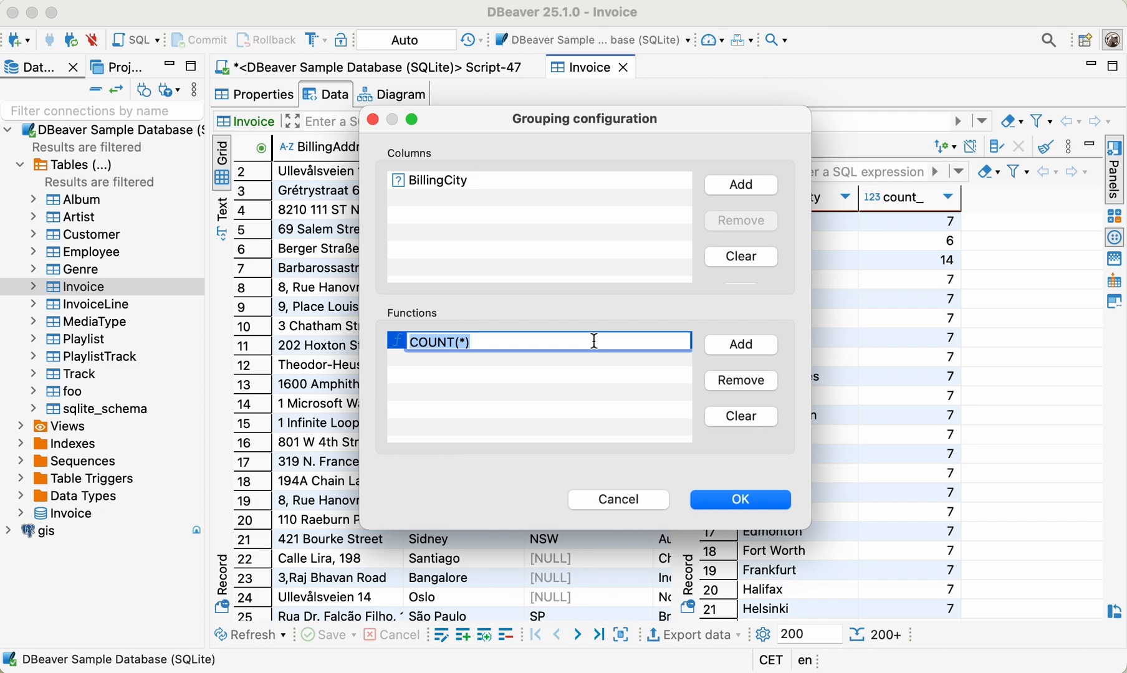
pyautogui.click(739, 381)
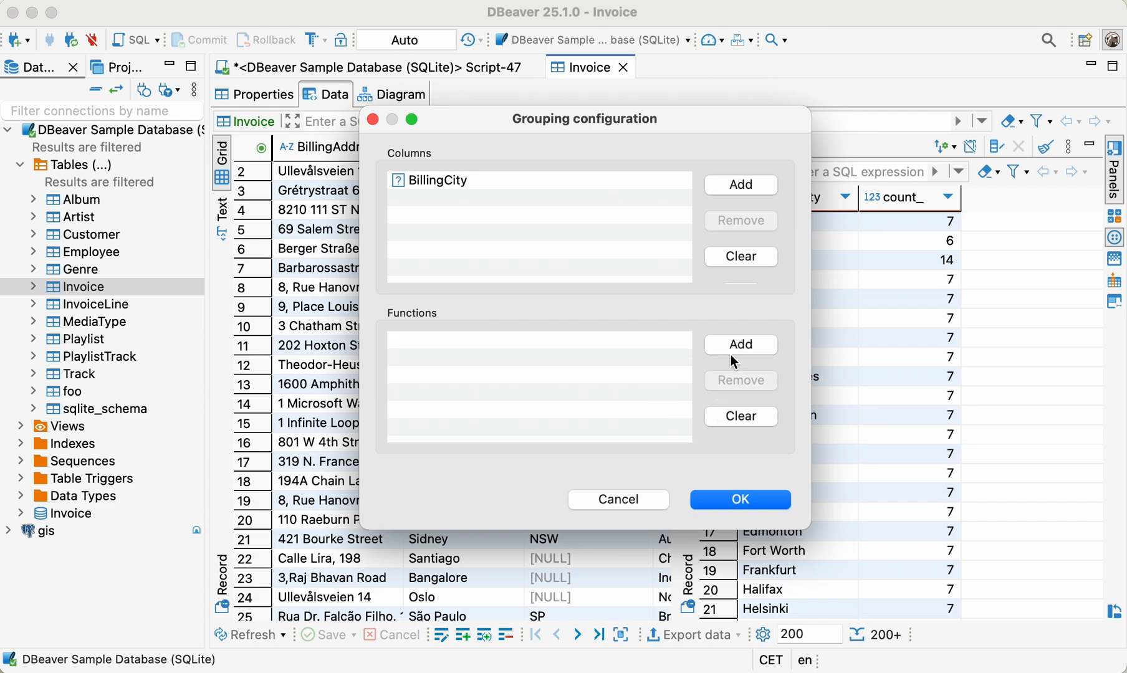
pyautogui.click(740, 344)
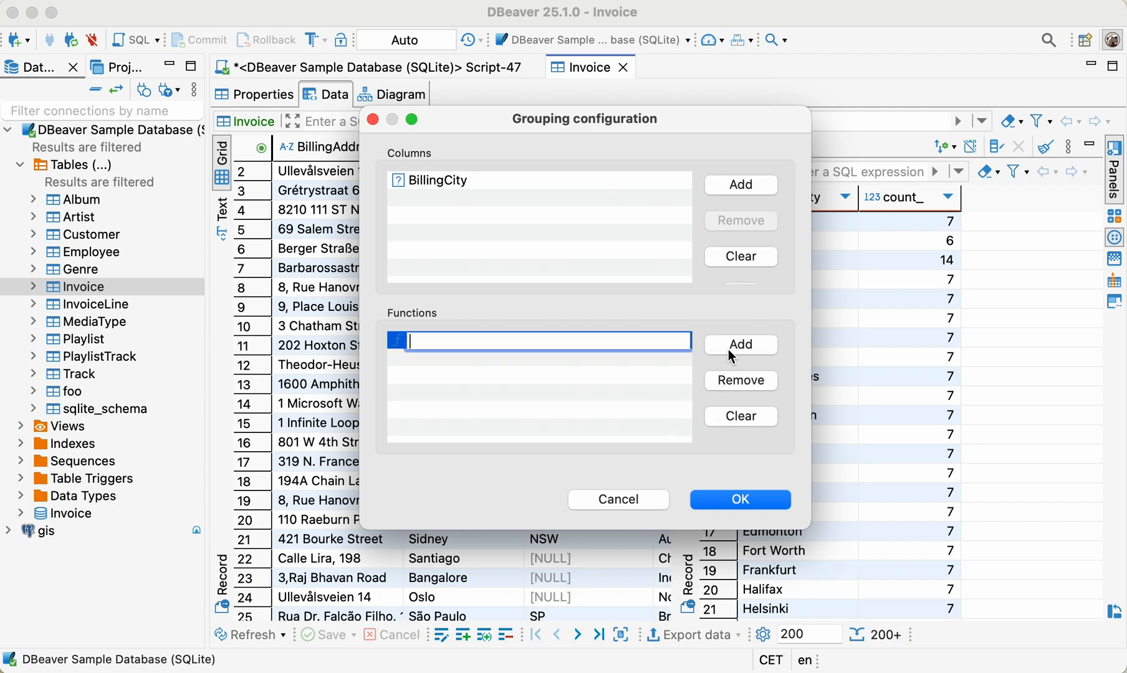
pyautogui.write('SUM(Total')
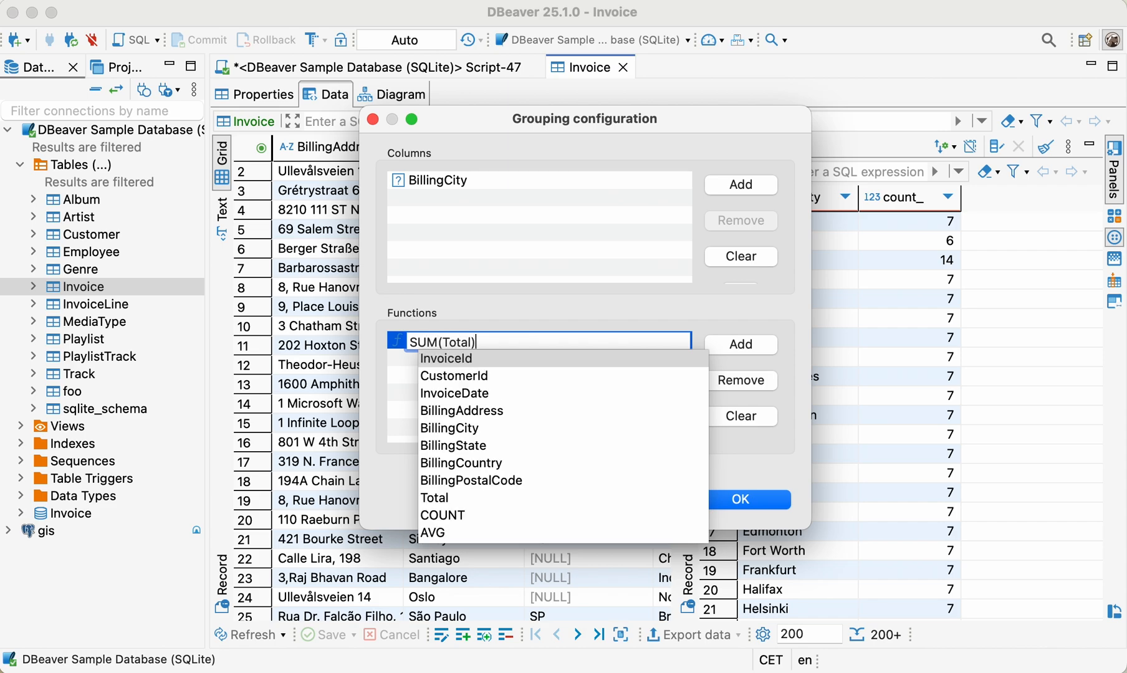
pyautogui.click(445, 358)
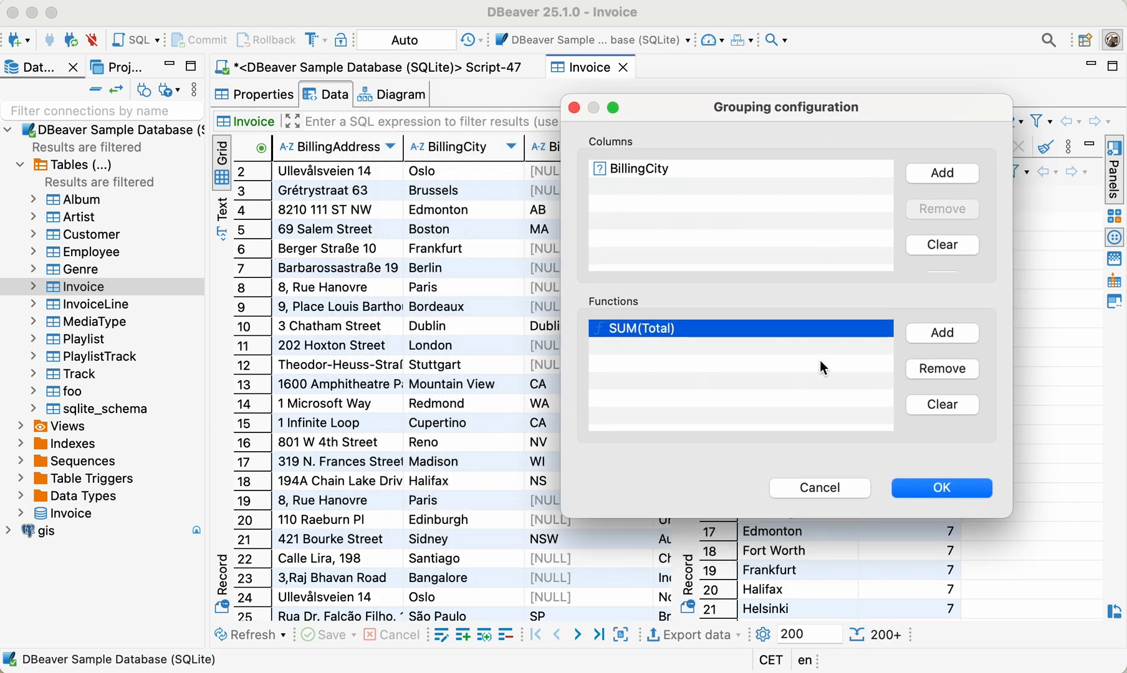
# Add BillingCountry and BillingPostalCode functions and apply the new grouping
pyautogui.write('b')
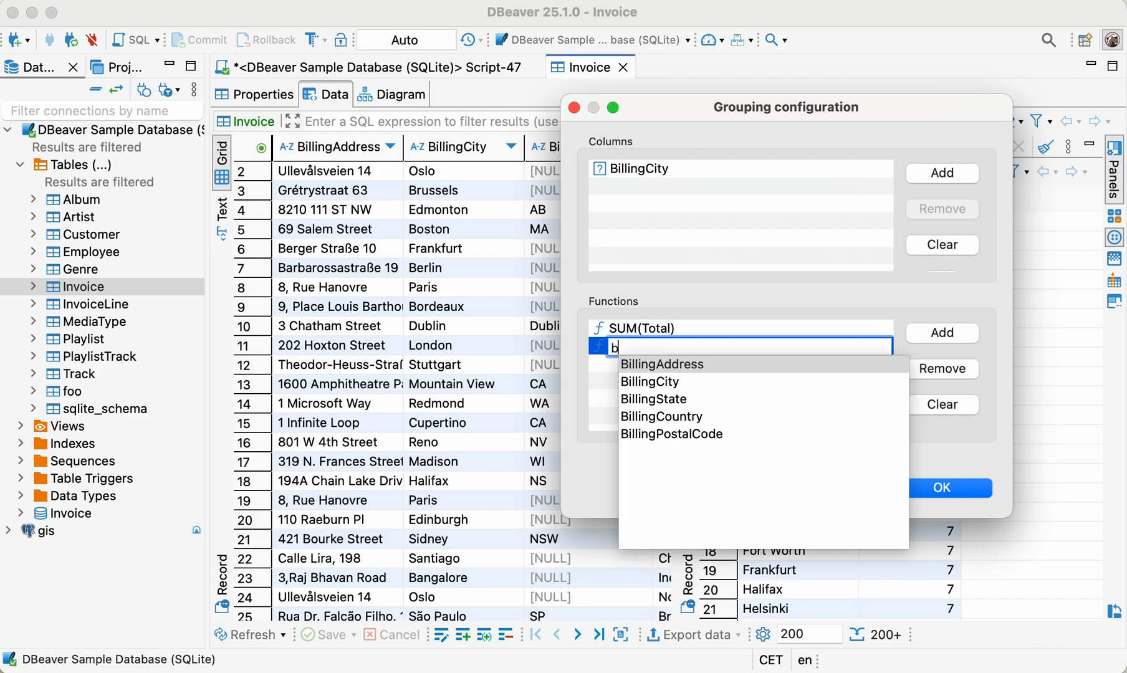
pyautogui.click(661, 417)
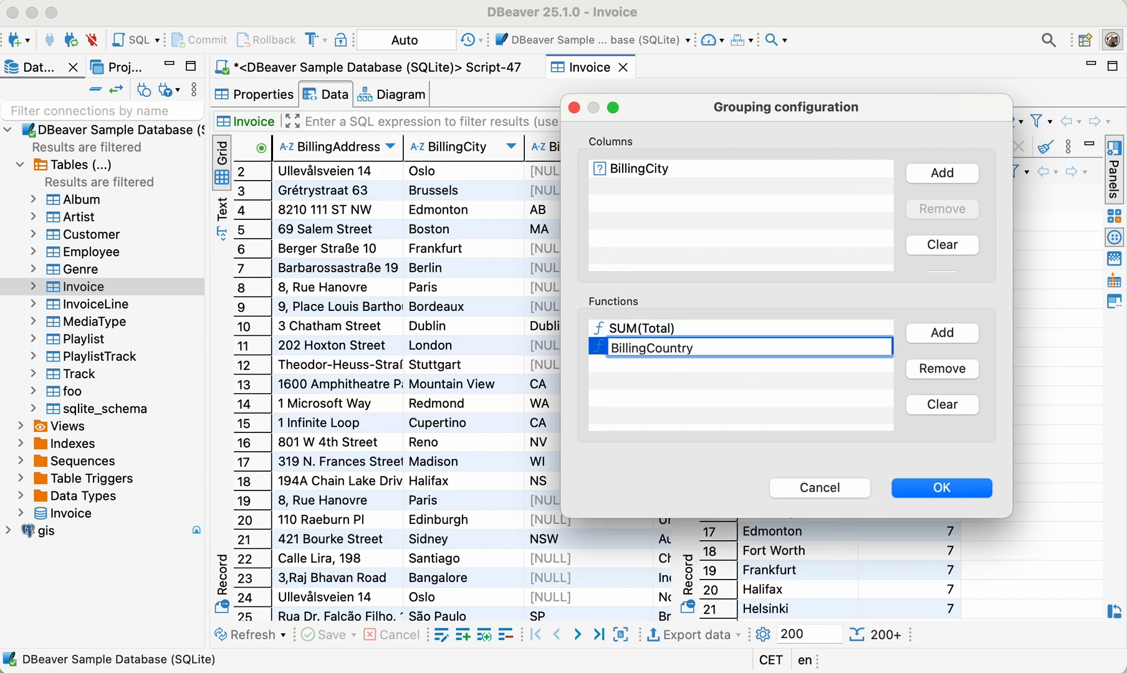
pyautogui.write('bil')
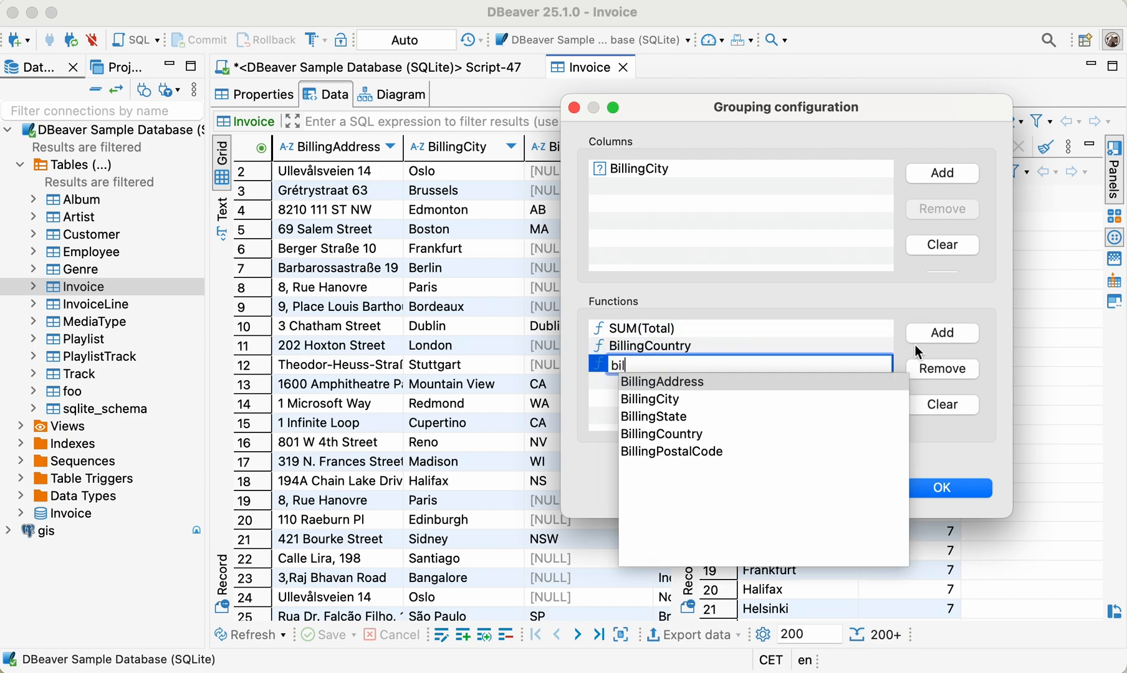
pyautogui.click(671, 452)
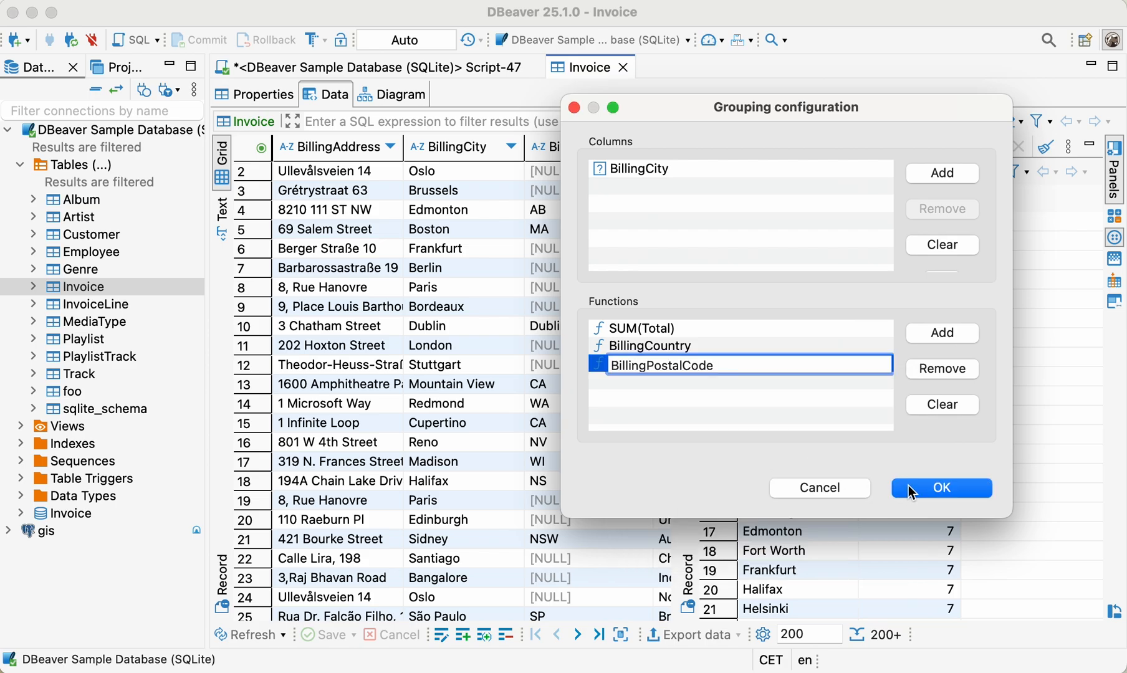
pyautogui.click(941, 488)
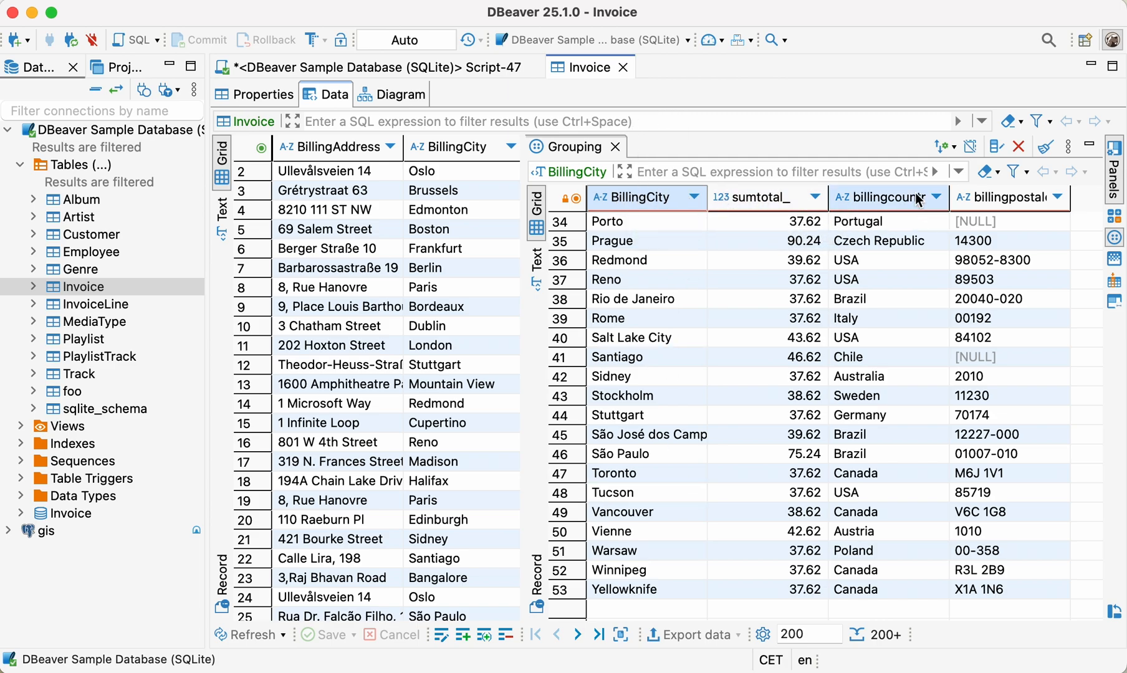
# Inspect the grouped per-city totals, selecting a cell in the billingcountry column
pyautogui.click(886, 222)
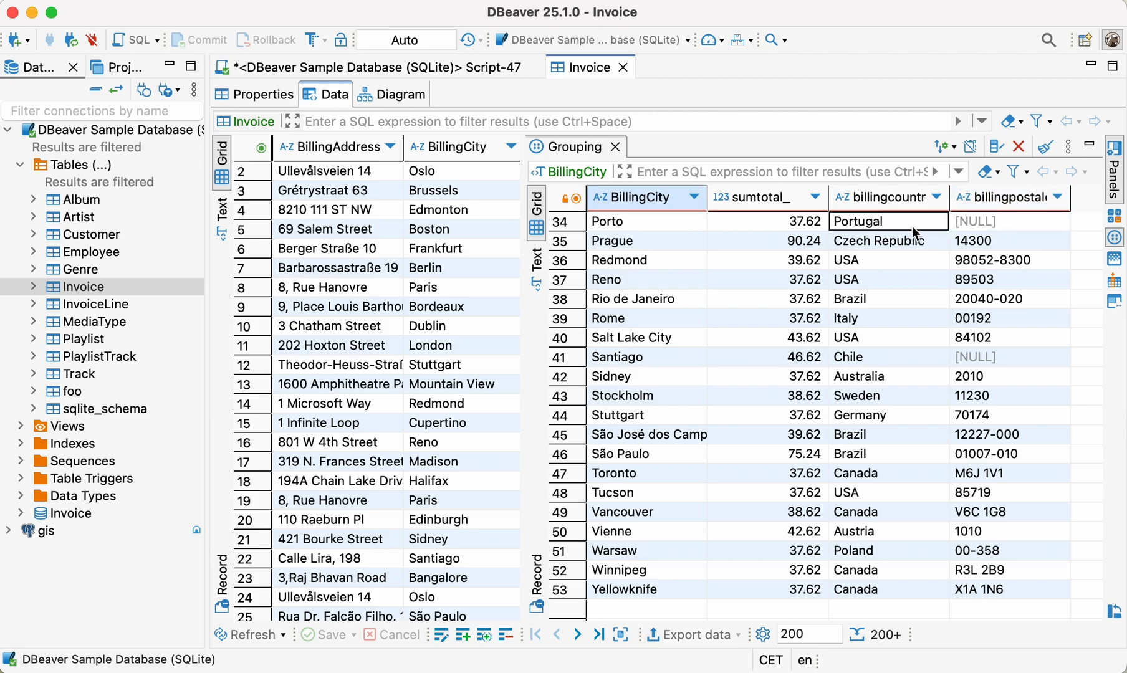
pyautogui.moveTo(884, 197)
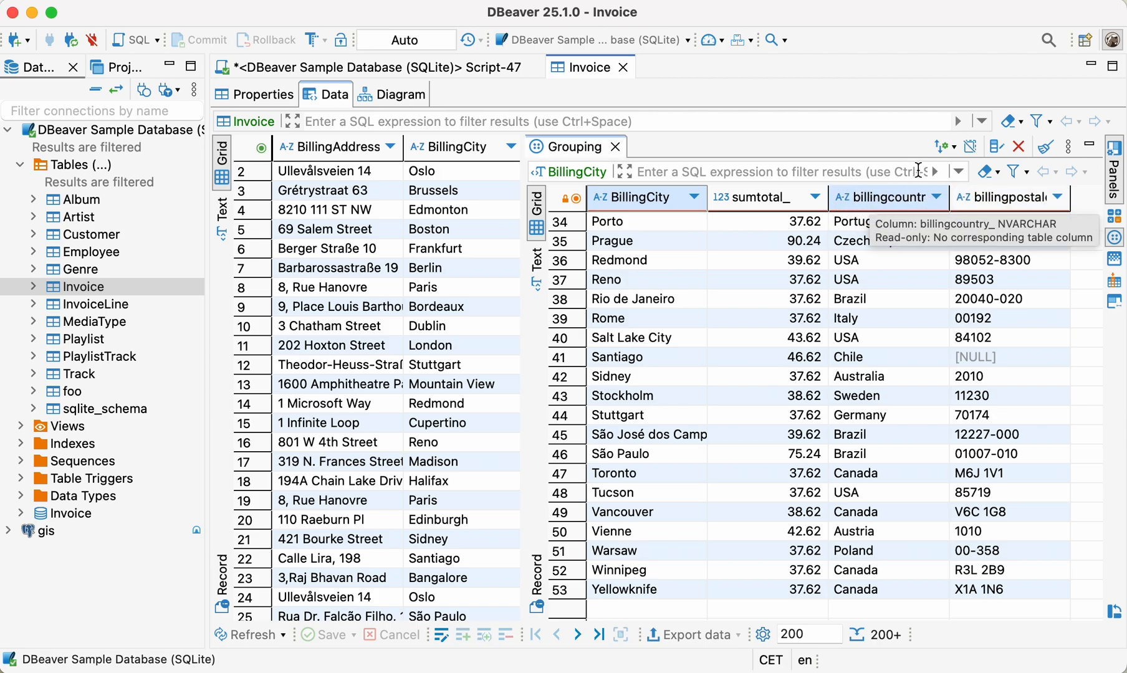